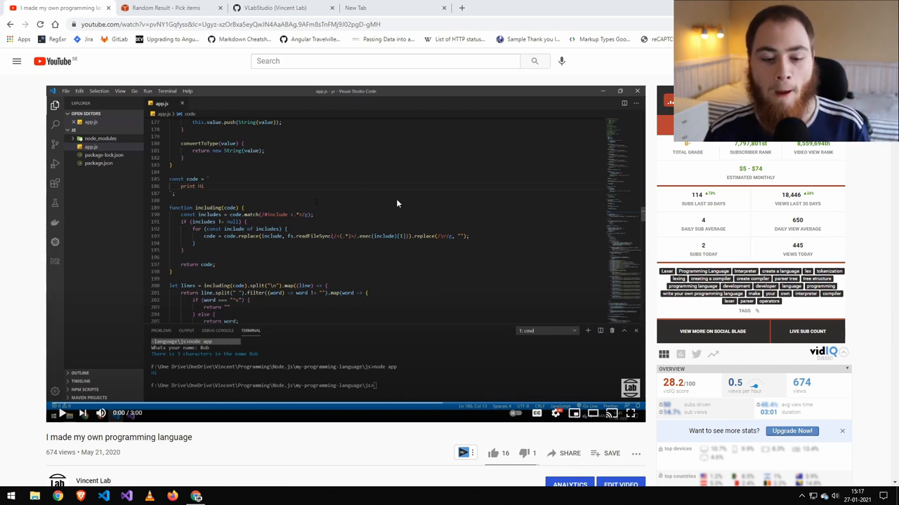
{"action": "mouse_move", "coordinate": [332, 210]}
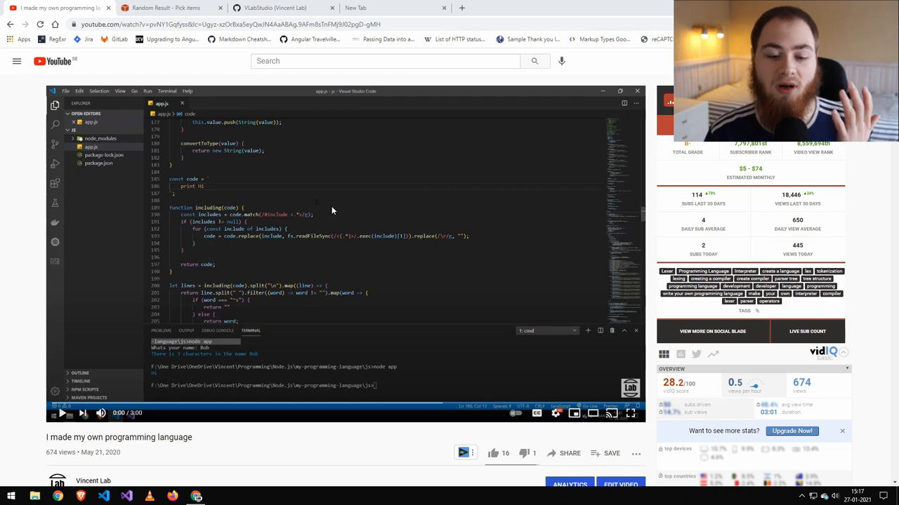
{"action": "mouse_move", "coordinate": [292, 216]}
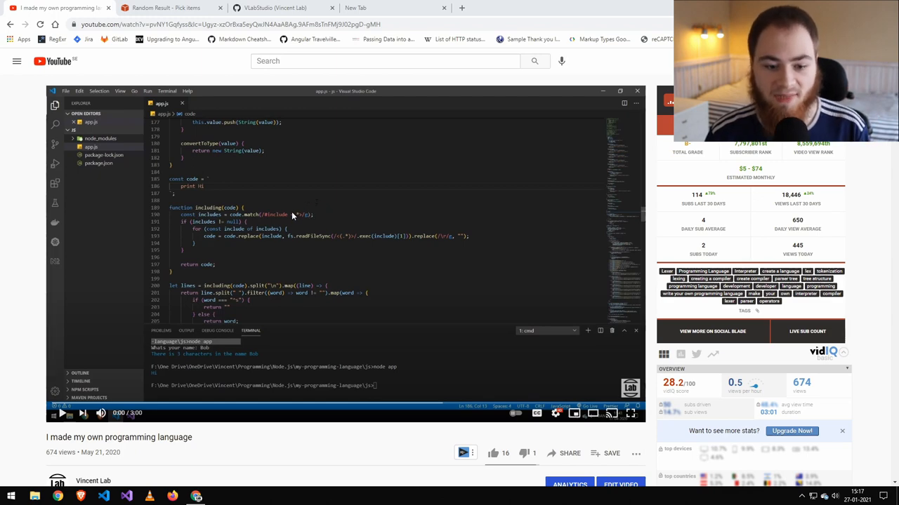
Step: Switch to the Random Result pick-items page listing Helium X, Hellepo, VL++, VL# and blob
{"action": "scroll", "scroll_direction": "down", "scroll_amount": 3}
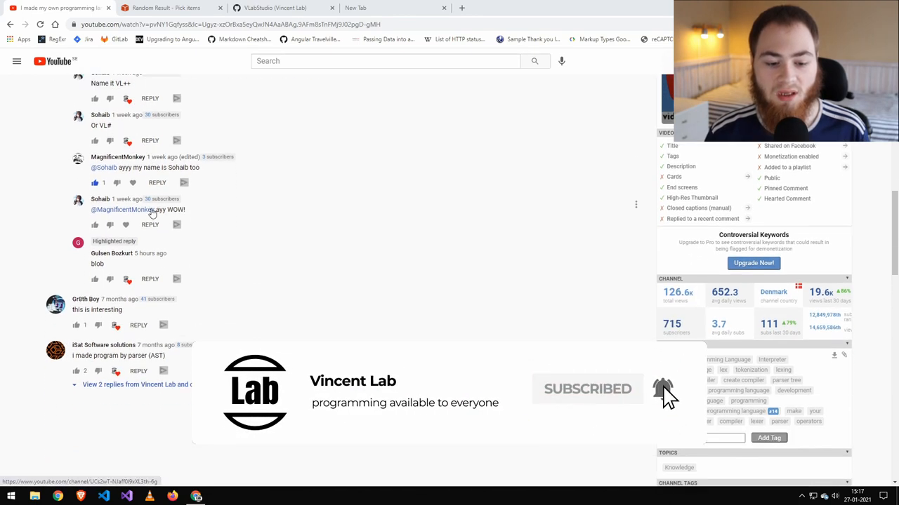
{"action": "left_click", "coordinate": [172, 7]}
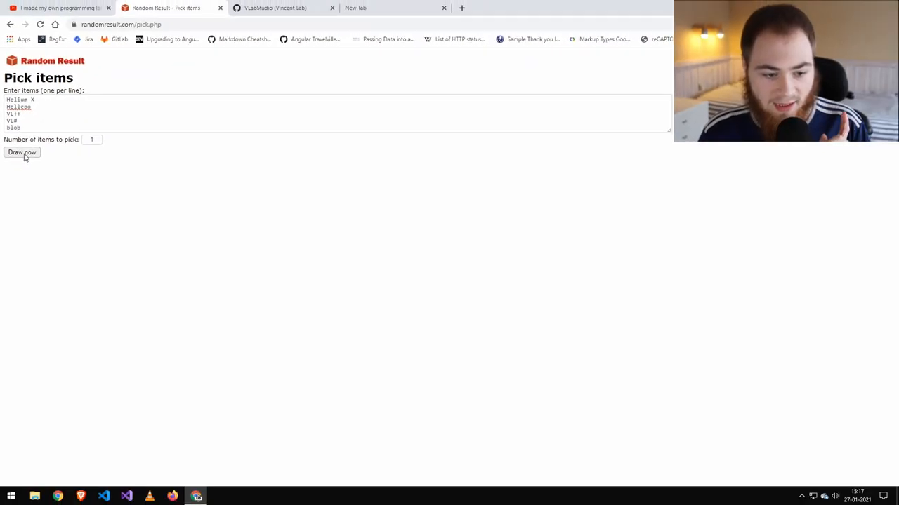
Step: Draw one name from the five candidates, yielding Helium X
{"action": "left_click", "coordinate": [22, 152]}
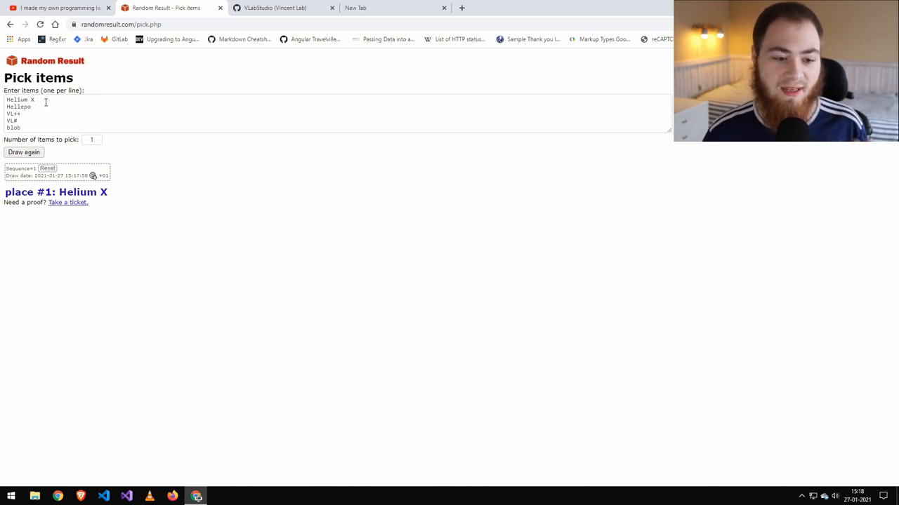
{"action": "double_click", "coordinate": [18, 106]}
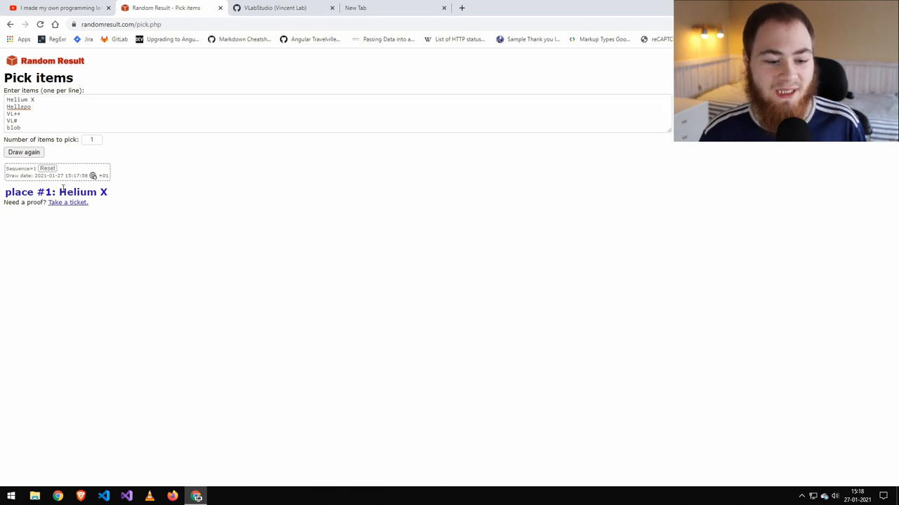
{"action": "double_click", "coordinate": [83, 192]}
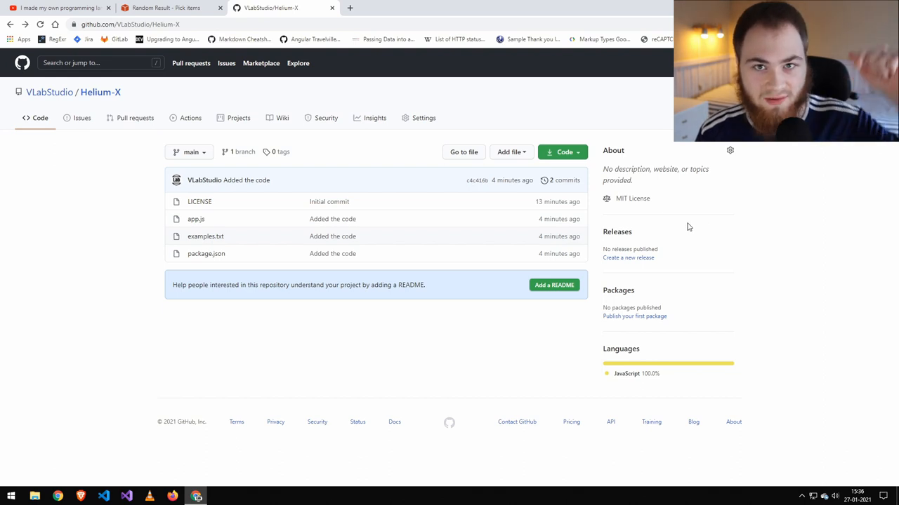
{"action": "mouse_move", "coordinate": [227, 223]}
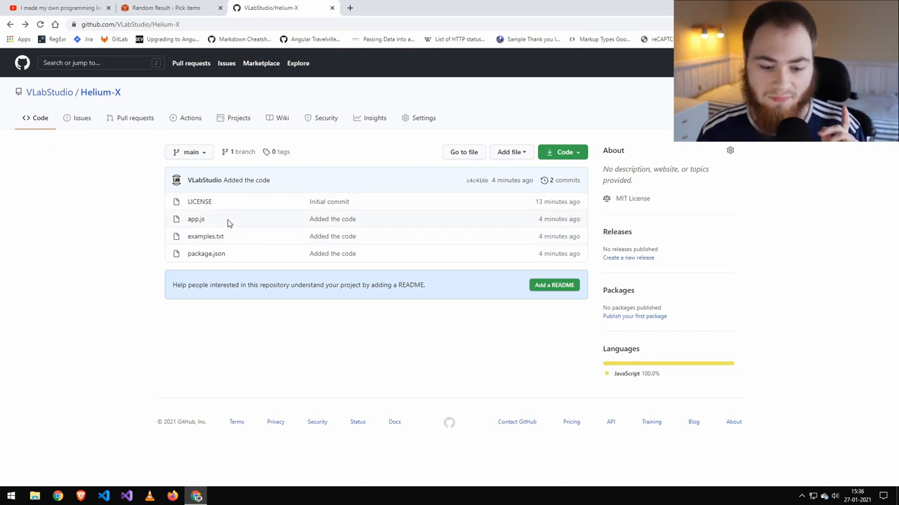
{"action": "mouse_move", "coordinate": [202, 236]}
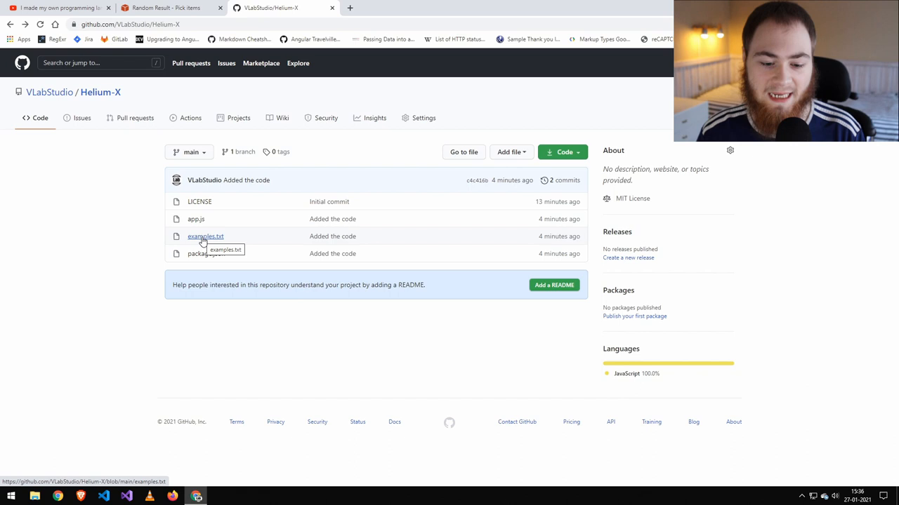
Step: Open examples.txt in the VLabStudio/Helium-X repository
{"action": "left_click", "coordinate": [205, 237]}
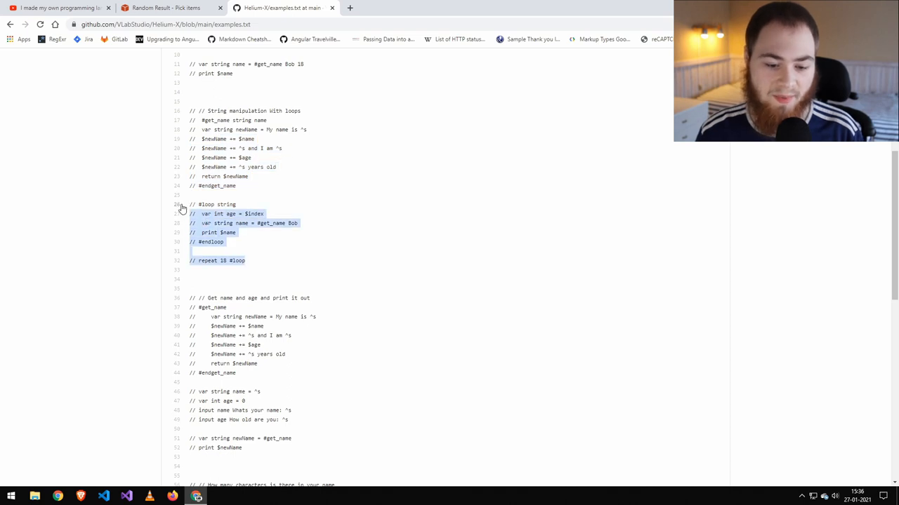
{"action": "mouse_move", "coordinate": [256, 244]}
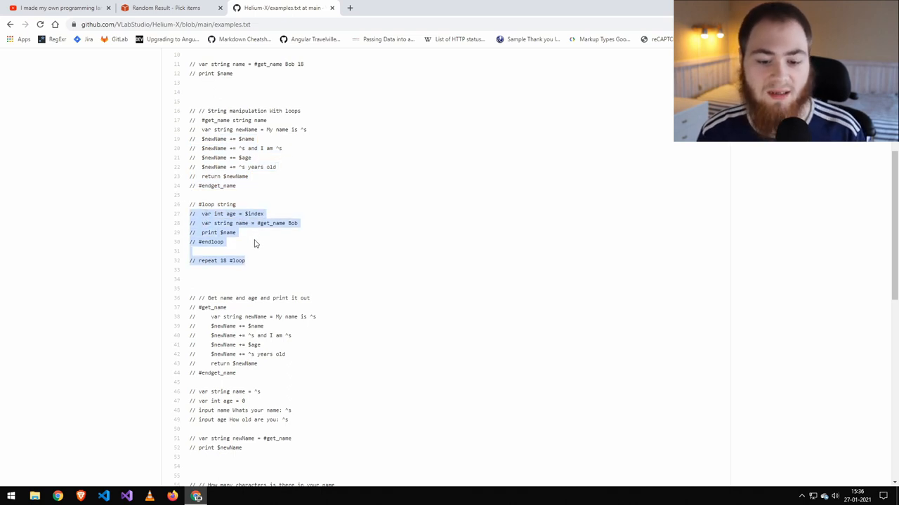
Step: Scroll through the loop and name-length examples, then go back to the Helium-X file list
{"action": "scroll", "scroll_direction": "down", "scroll_amount": 3}
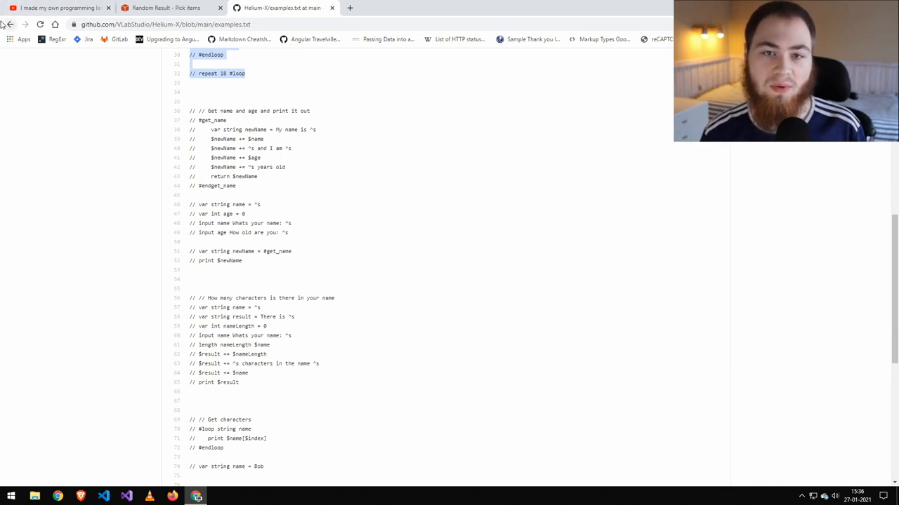
{"action": "left_click", "coordinate": [8, 24]}
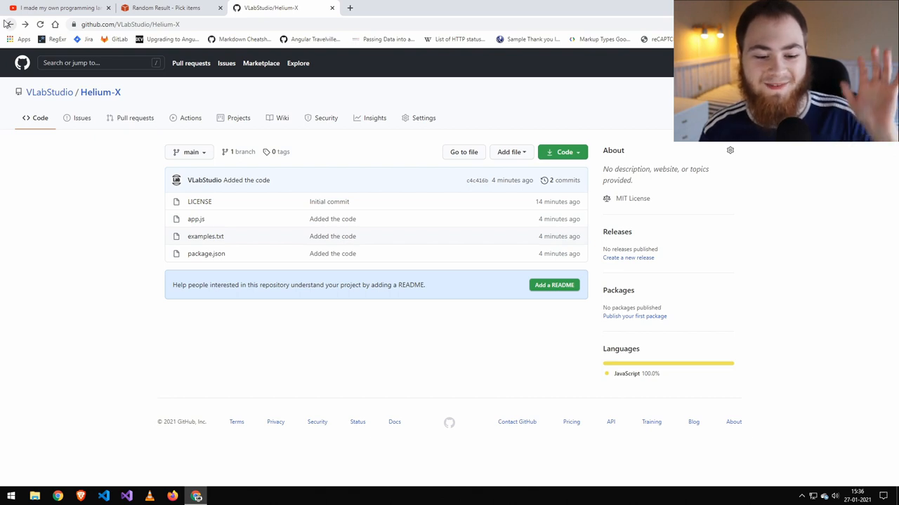
{"action": "mouse_move", "coordinate": [244, 283]}
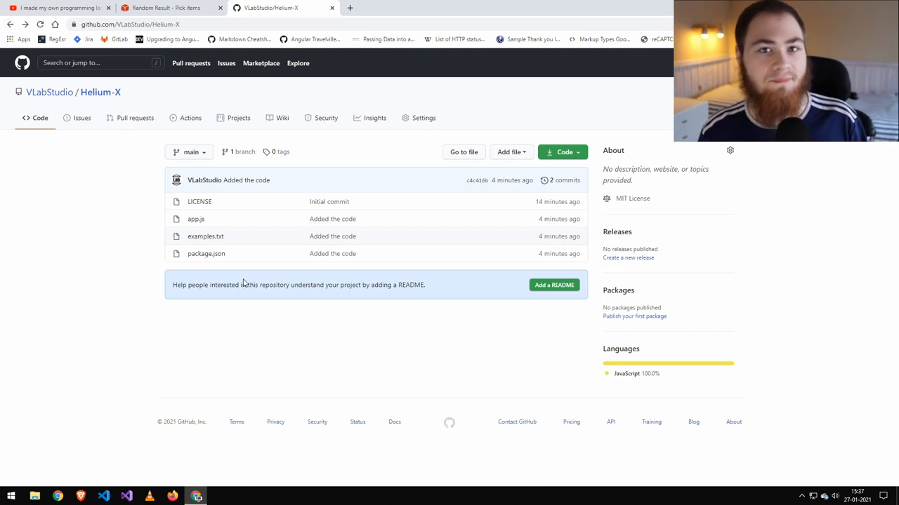